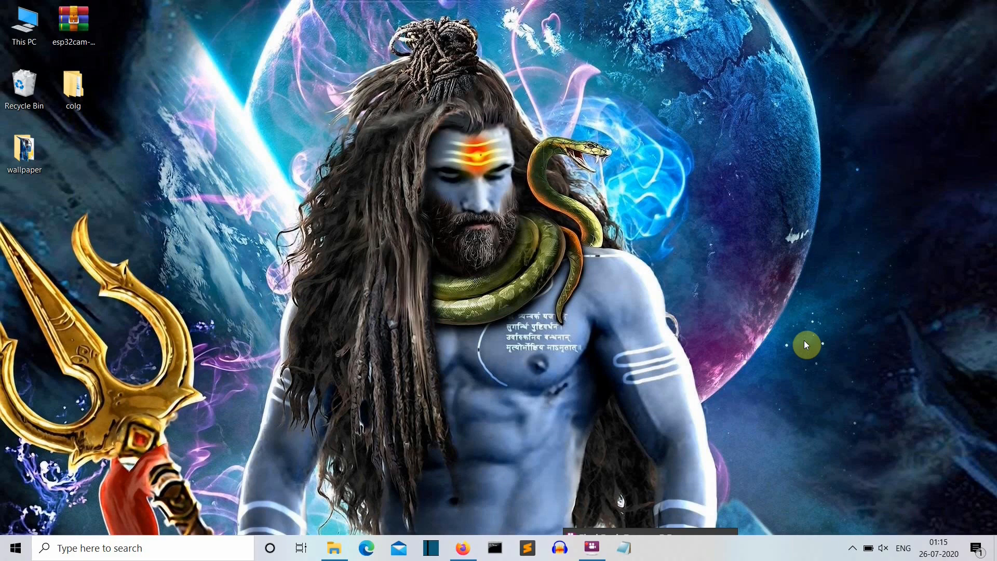
Scroll through the comments of the pyjokes 'Proposal of new jokes' issue, then bring up Command Prompt
click(462, 548)
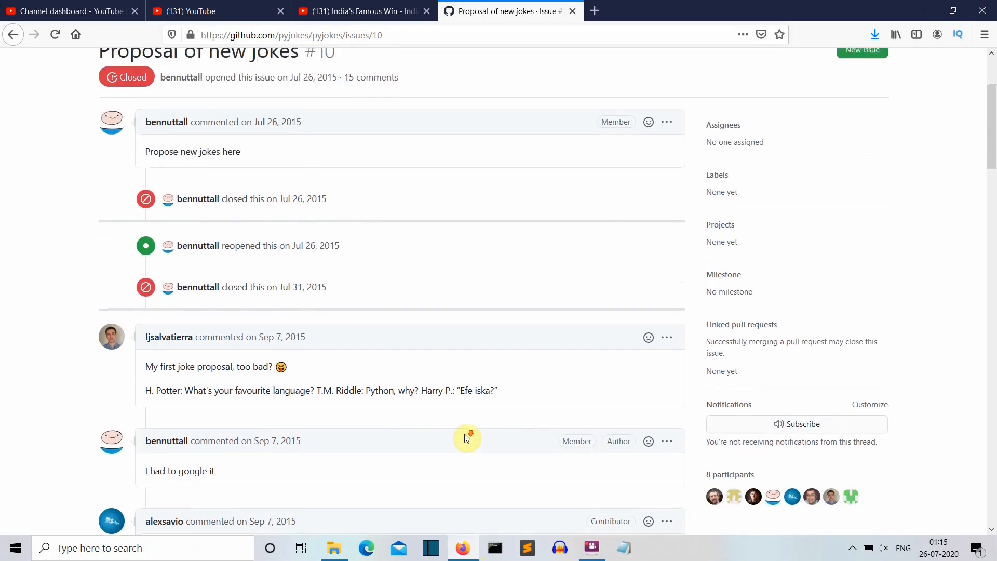
scroll(down, 3)
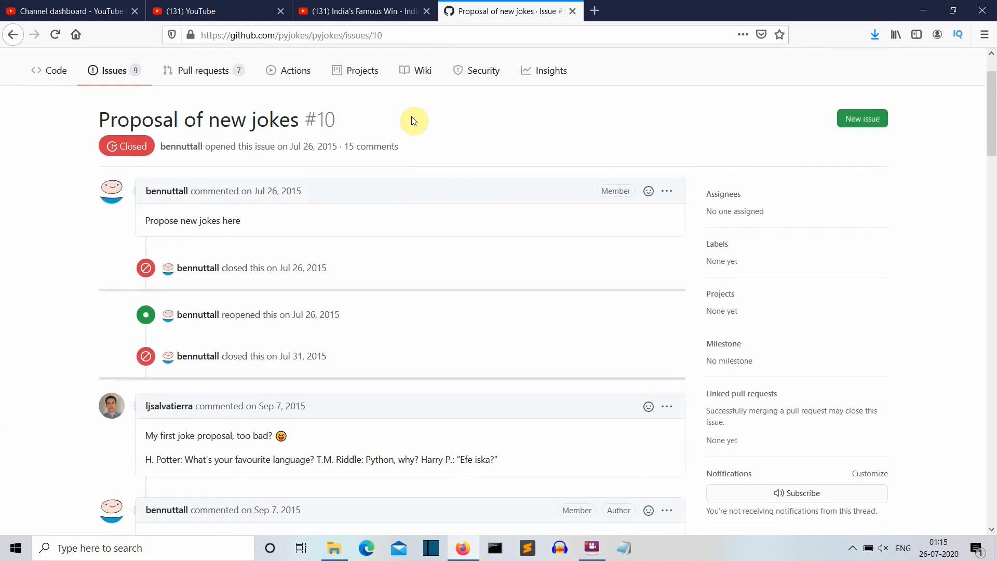
mouse_move(367, 157)
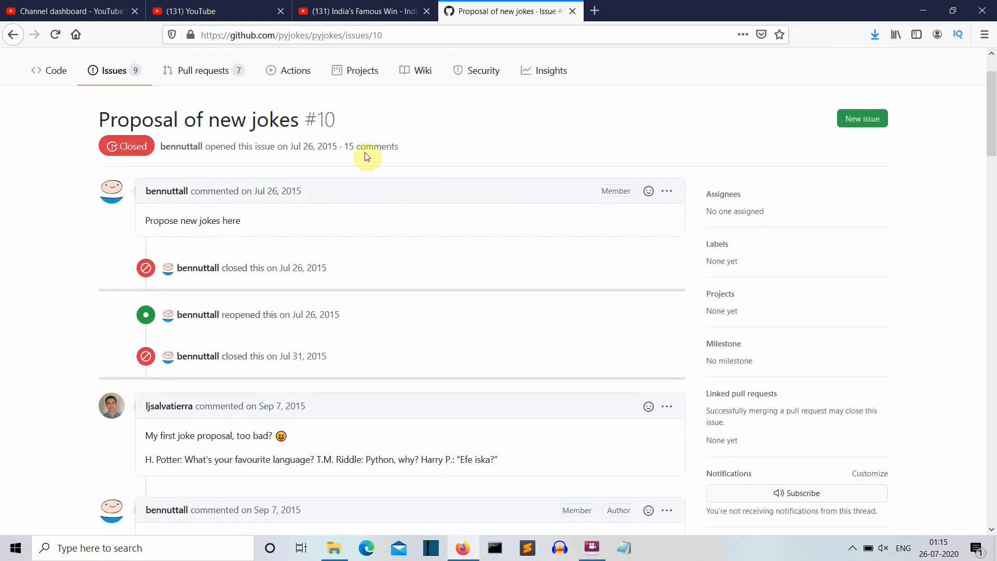
scroll(down, 3)
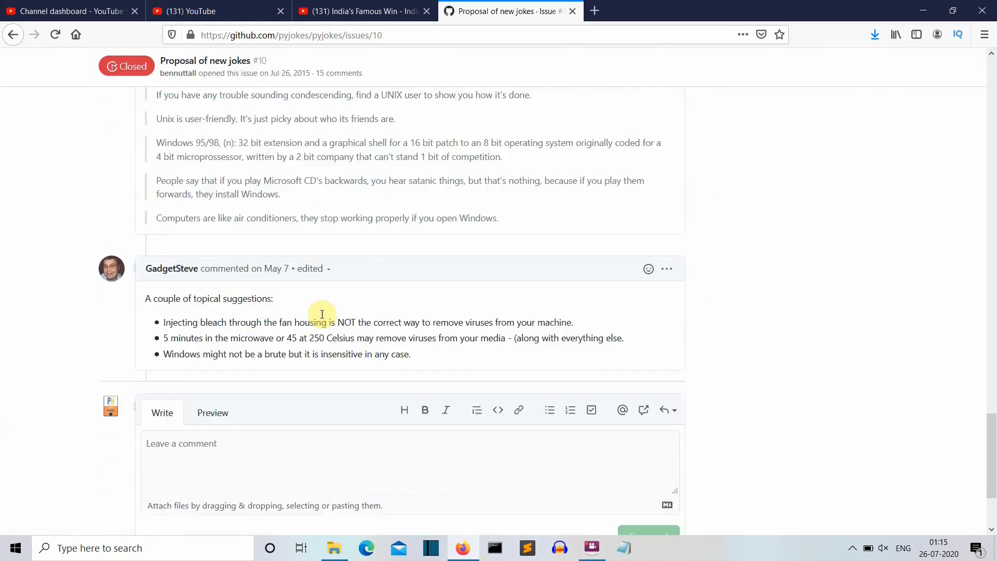
scroll(down, 3)
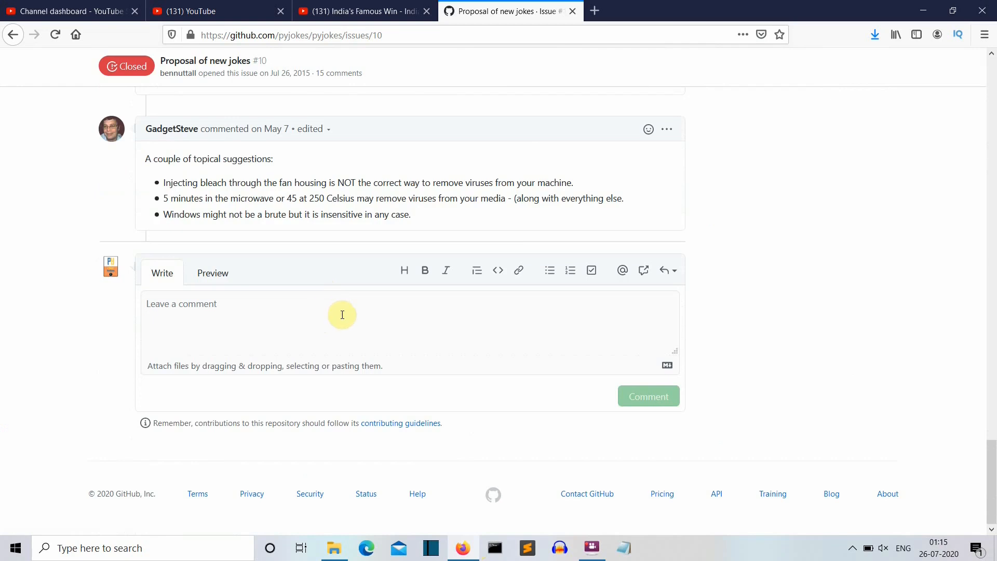
mouse_move(349, 328)
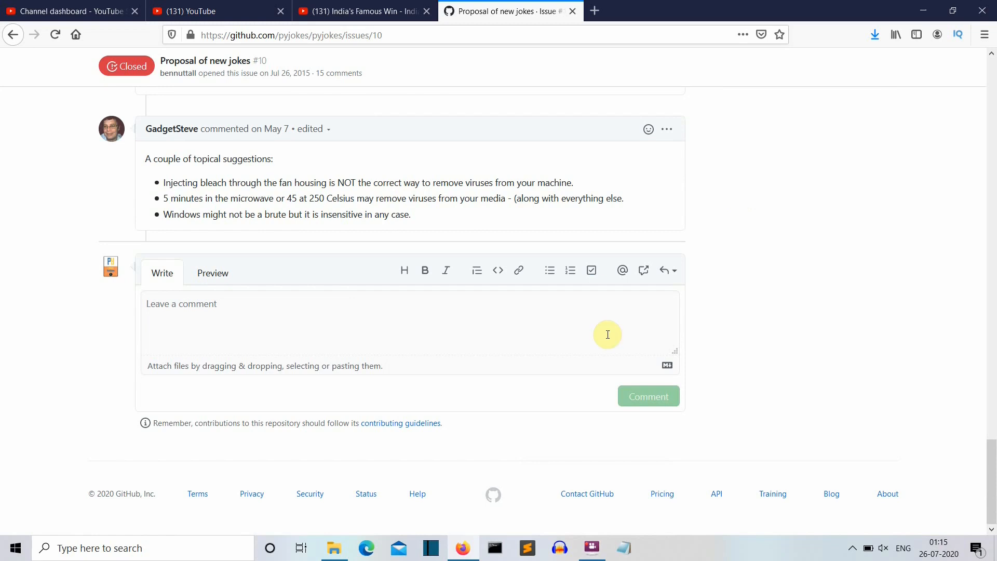
click(494, 548)
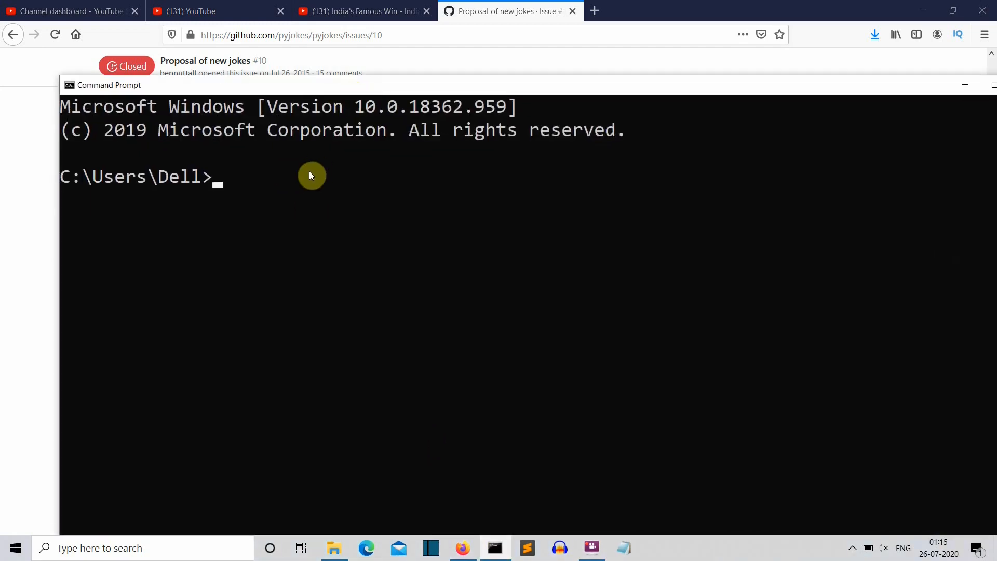
Run pip install pyjokes, which reports pyjokes 0.6.0 is already installed
text(pip install)
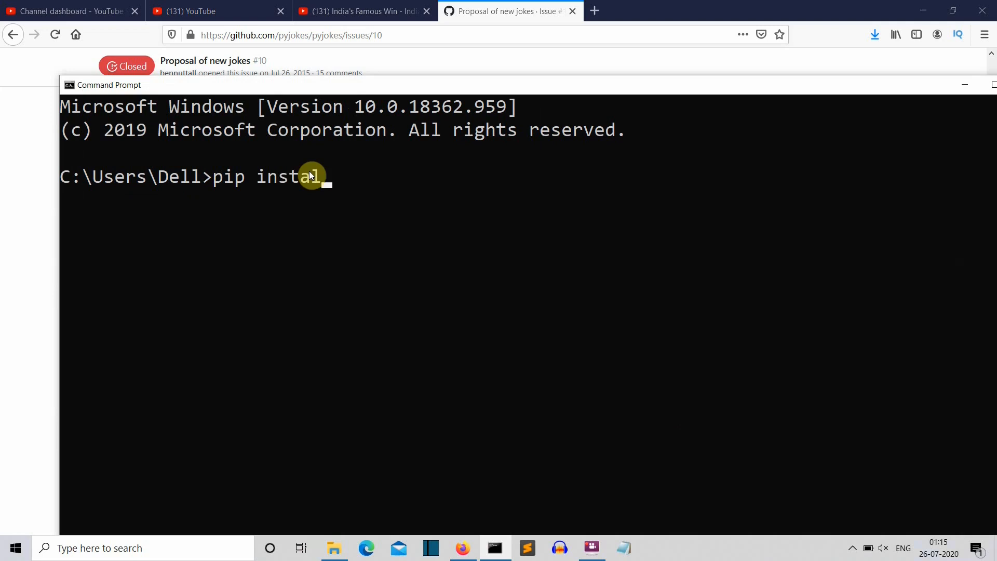
text(pyko)
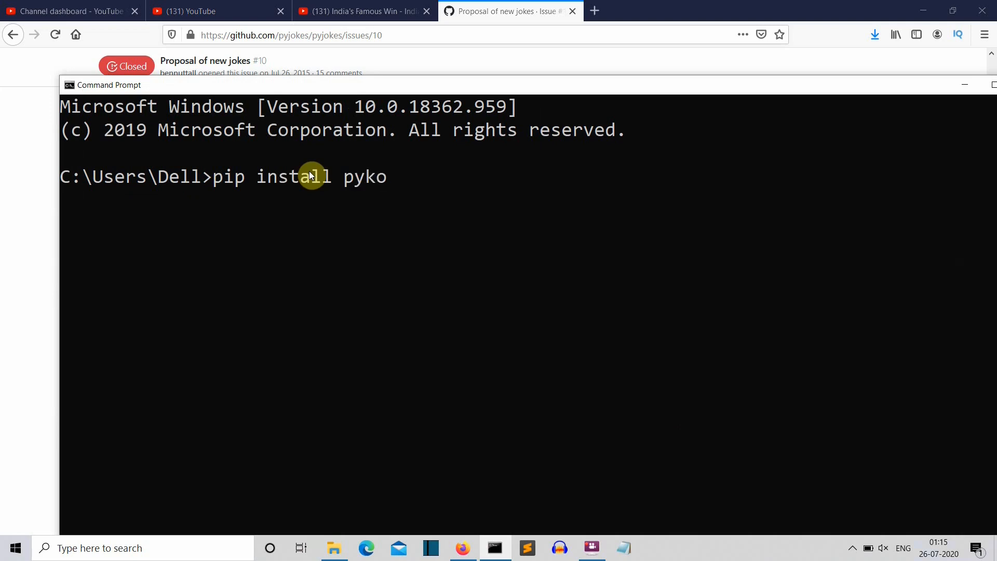
key(BackSpace)
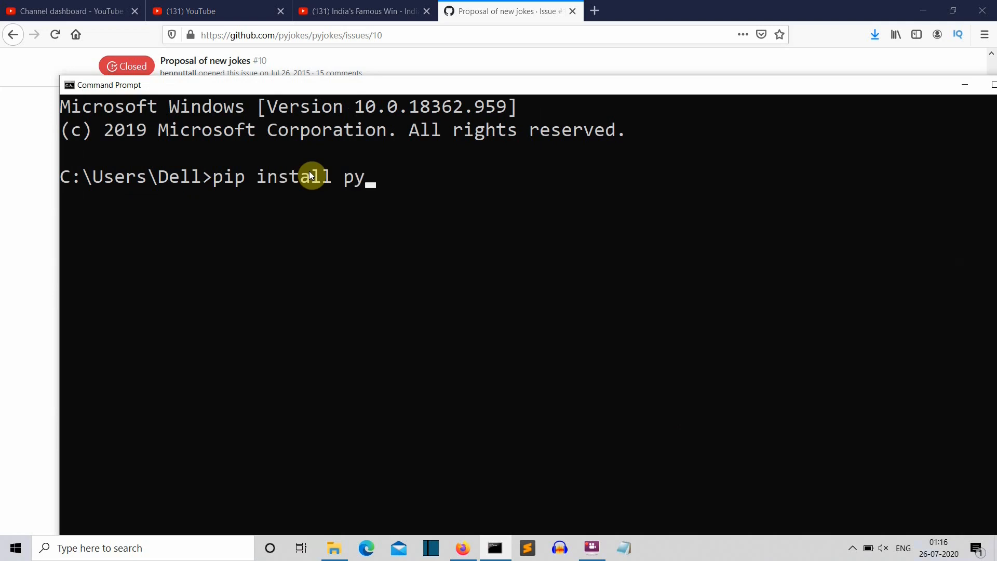
text(jokes)
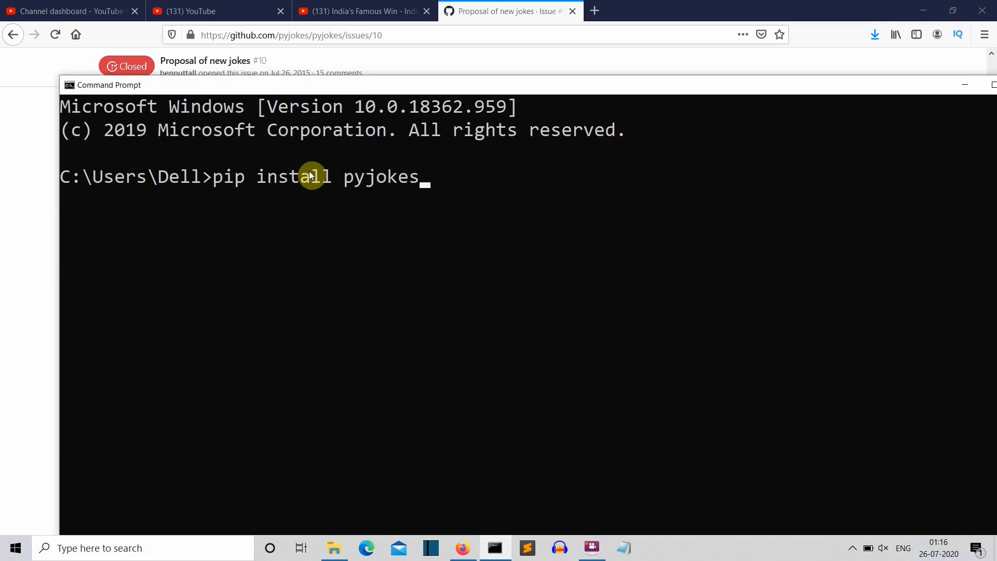
key(Enter)
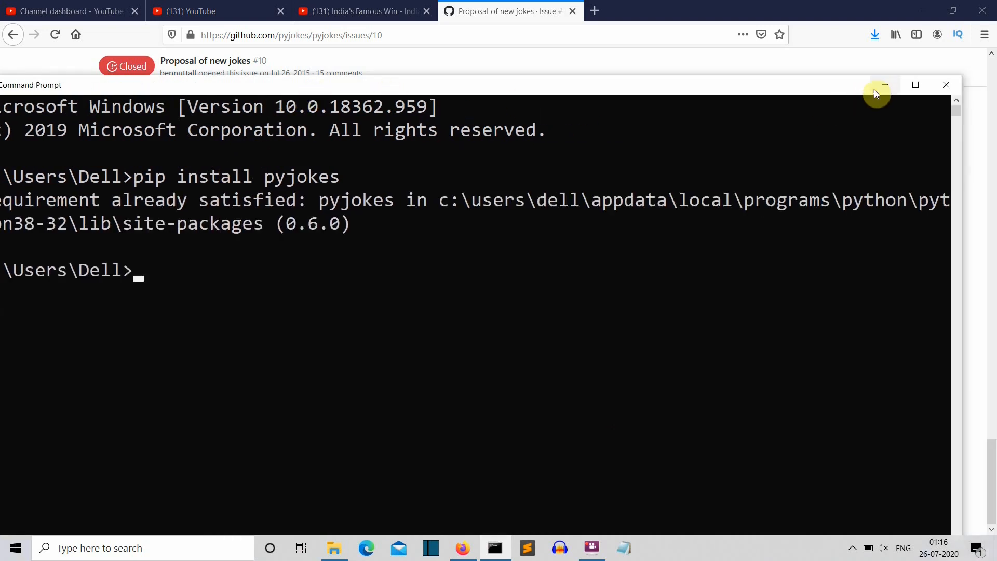
click(885, 85)
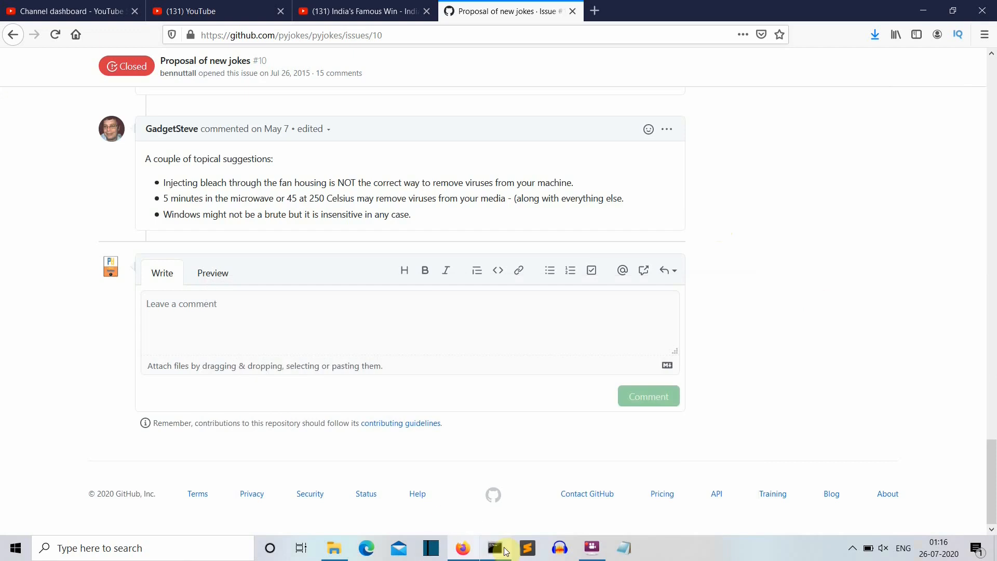
click(495, 548)
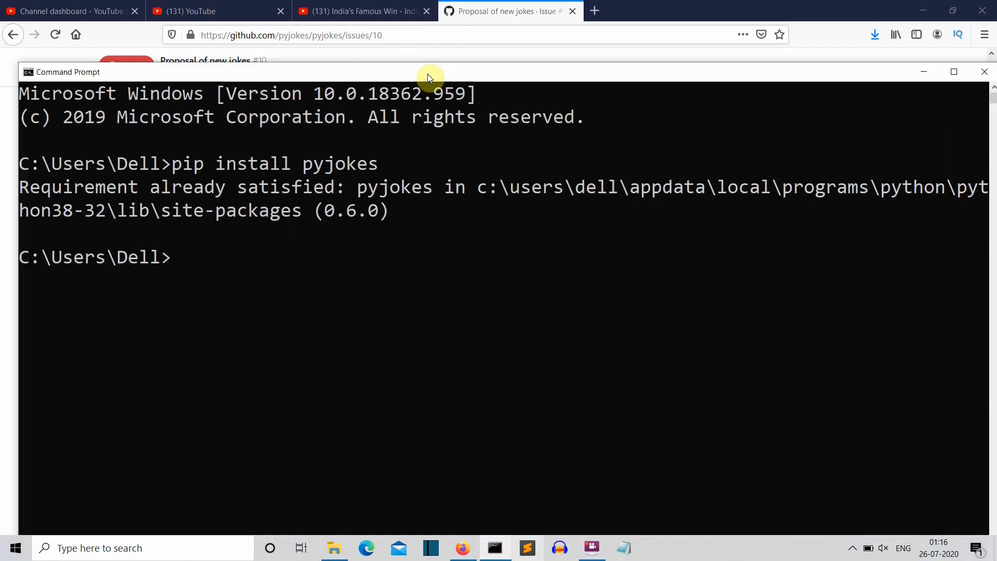
Start the Python interpreter and import pyjokes
text(pytho)
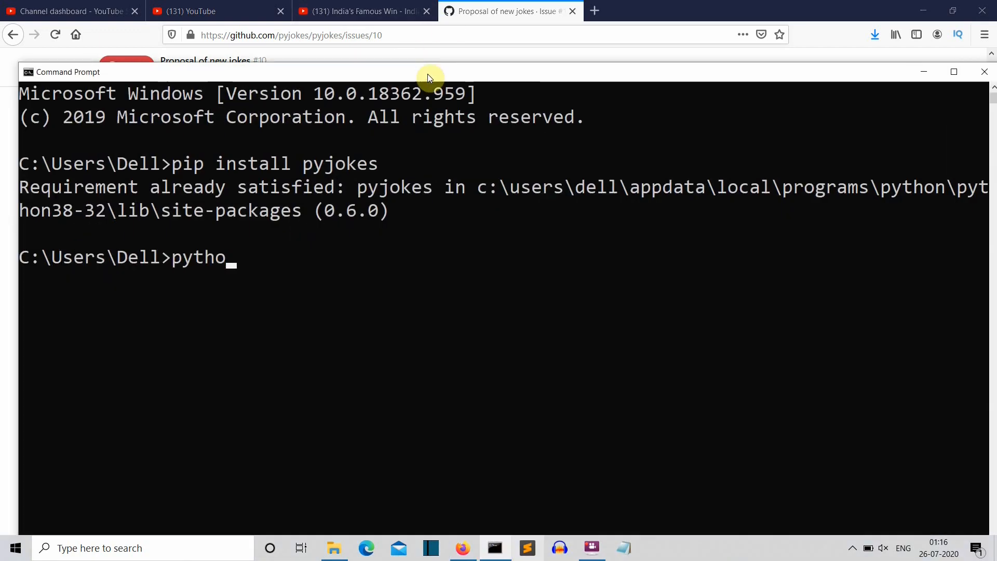
key(Enter)
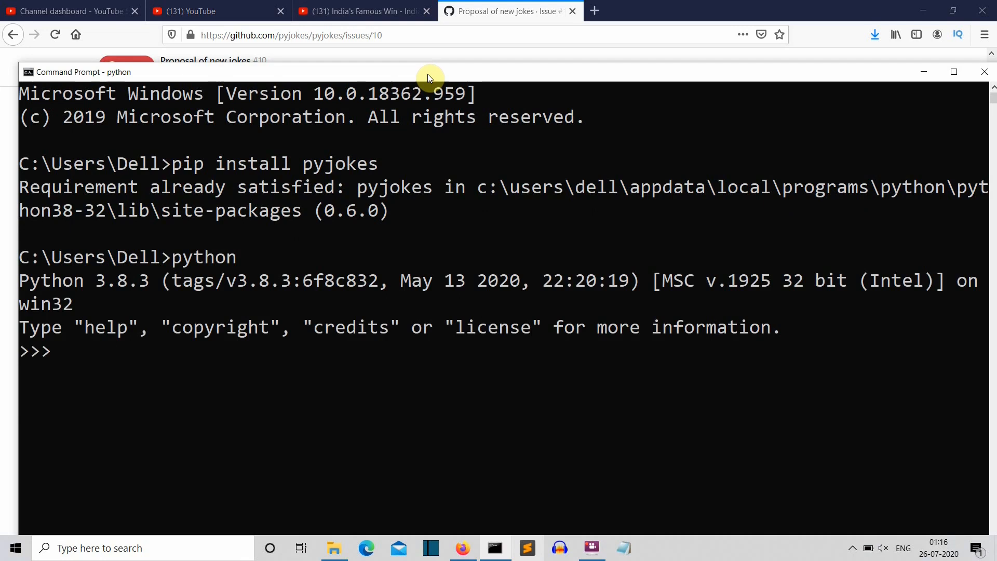
text(import)
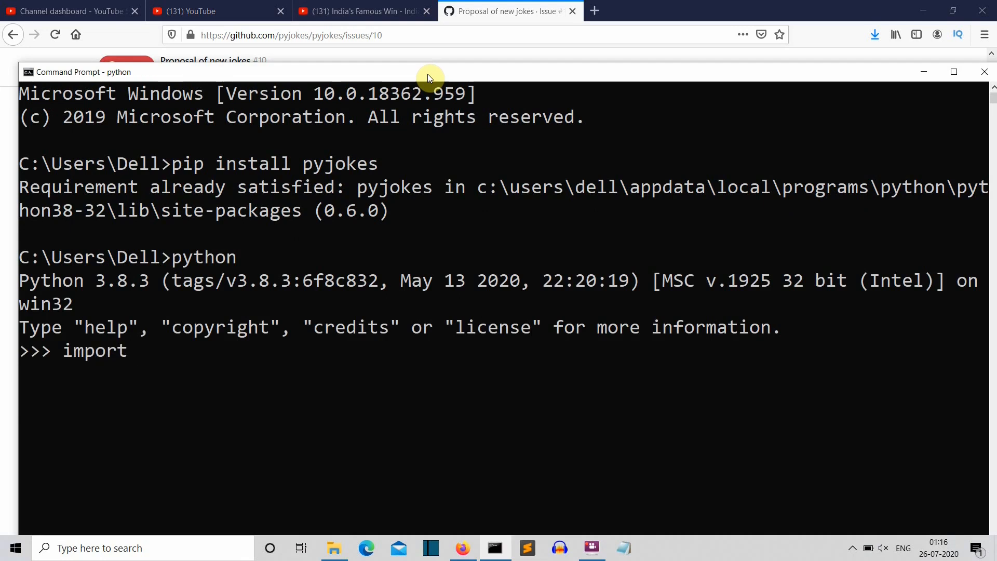
text(pyjokes)
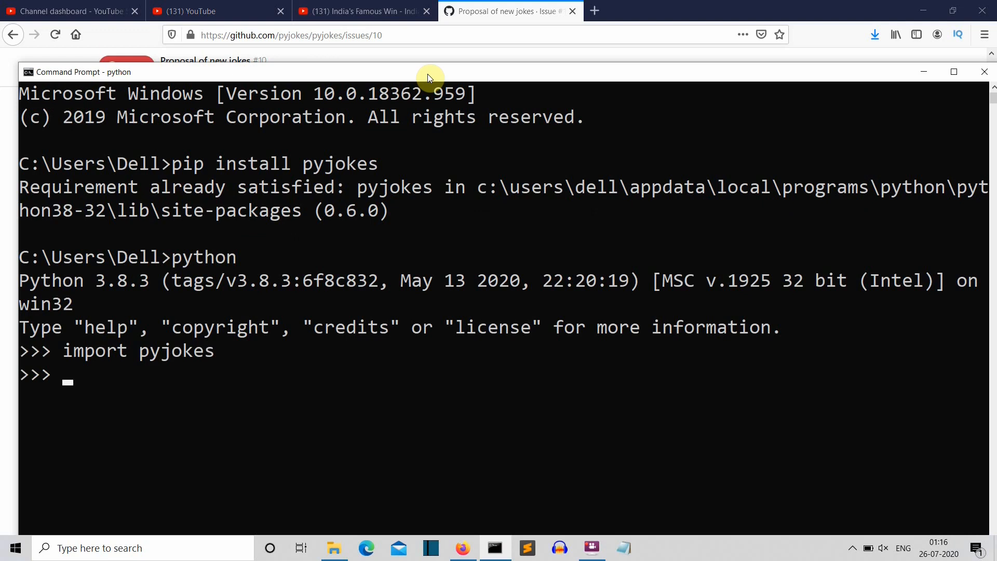
Run print(pyjokes.get_joke()) to print the QA Engineer bar joke
text(print)
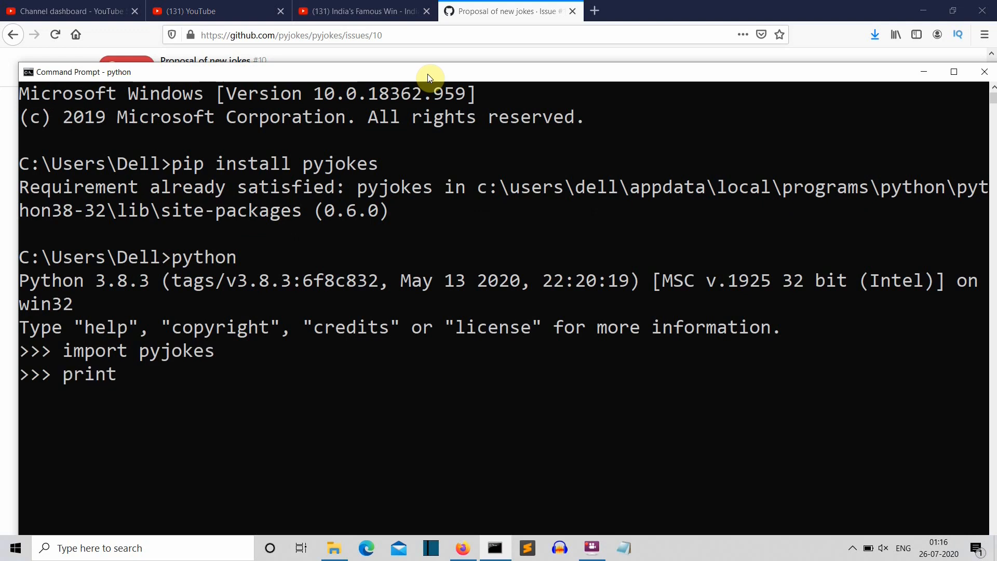
text((pyjo))
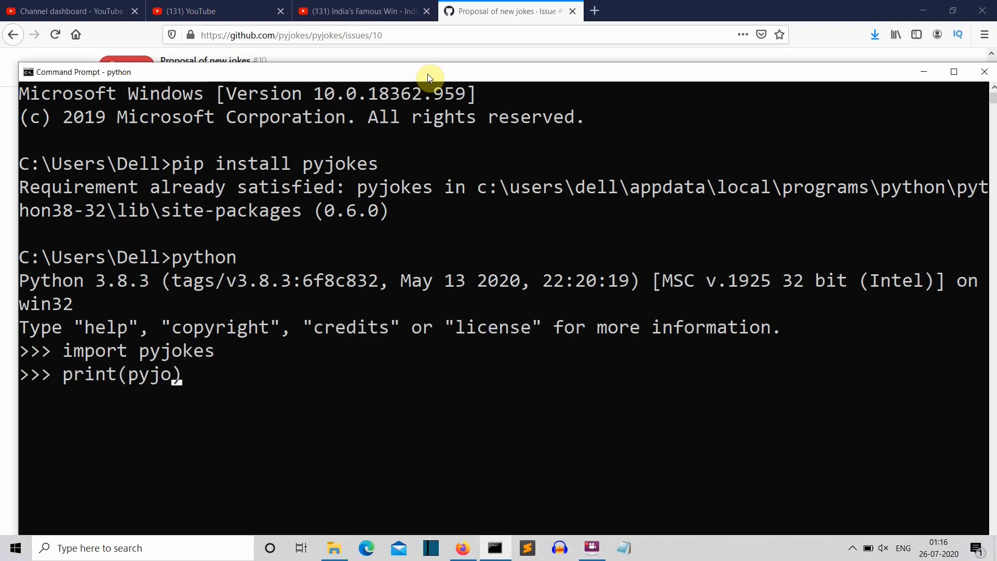
text(kes.get)
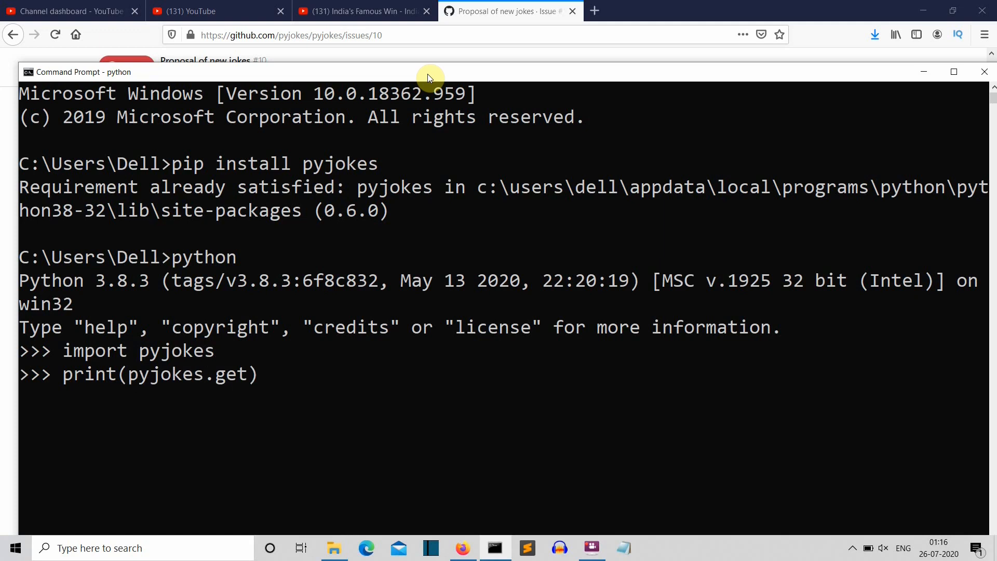
text(_joke)
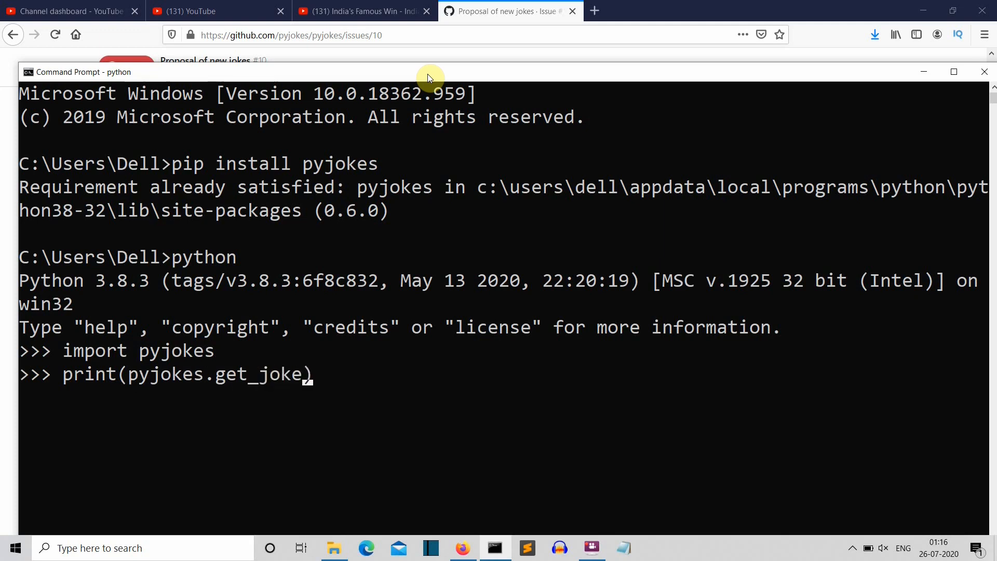
text(()
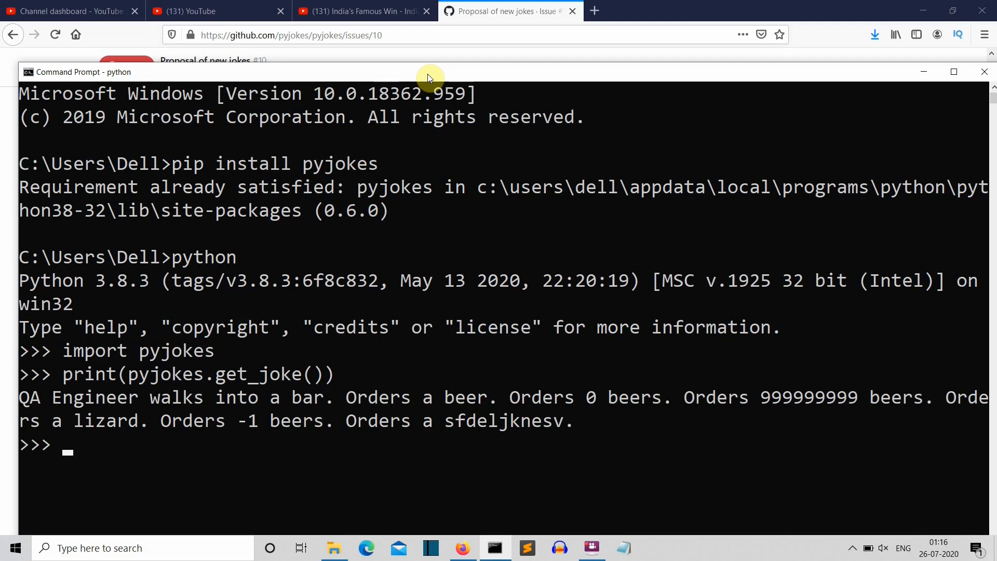
mouse_move(810, 300)
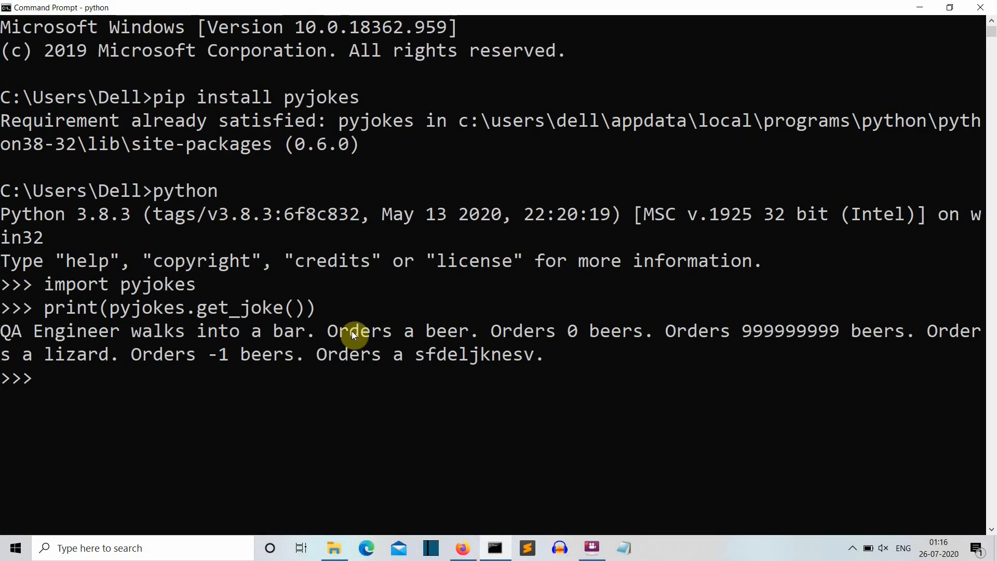
Run print(pyjokes.get_joke()) again for the cockroach and cat-dog jokes
text(print(pyjokes.get_joke()))
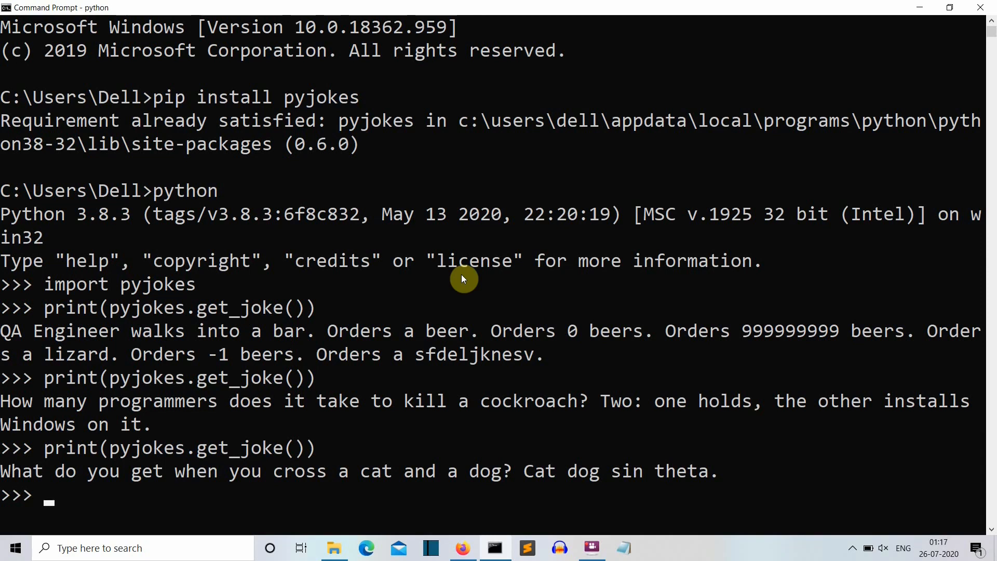
mouse_move(251, 465)
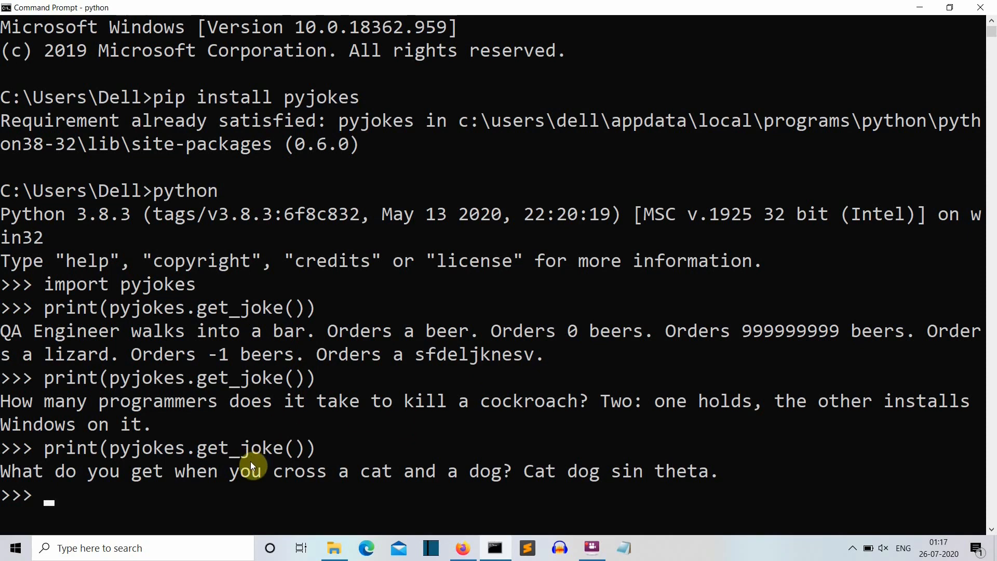
mouse_move(335, 463)
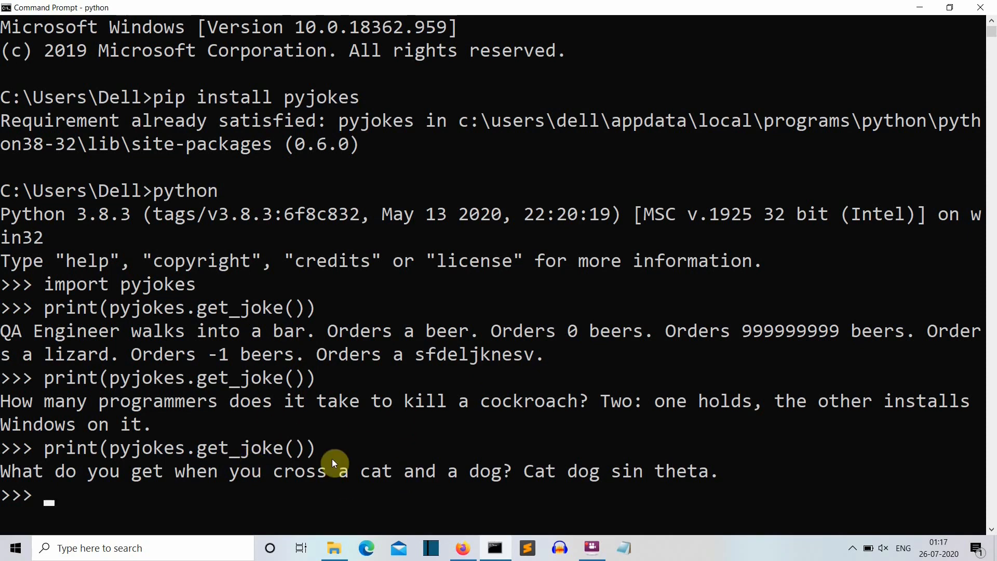
mouse_move(554, 505)
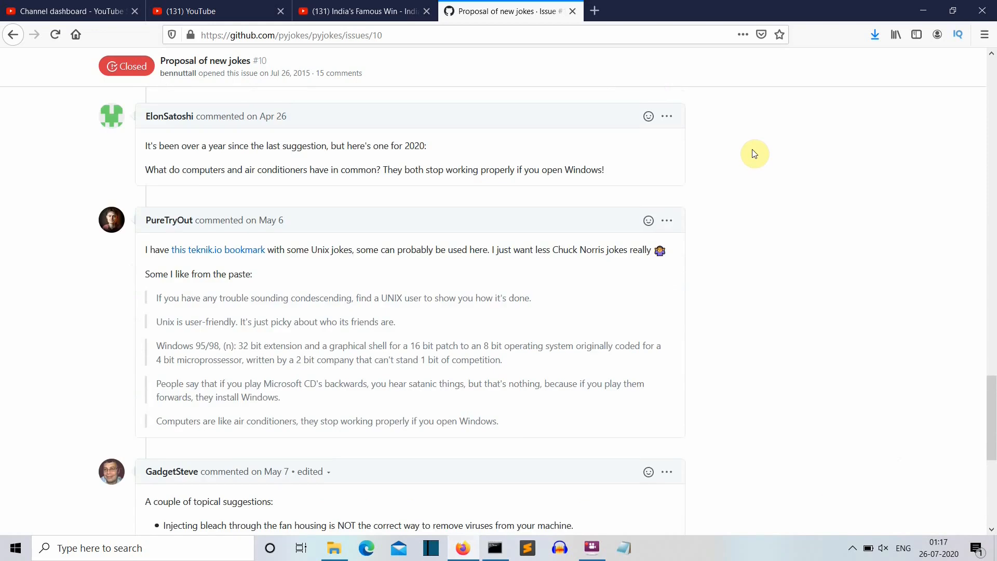
scroll(up, 3)
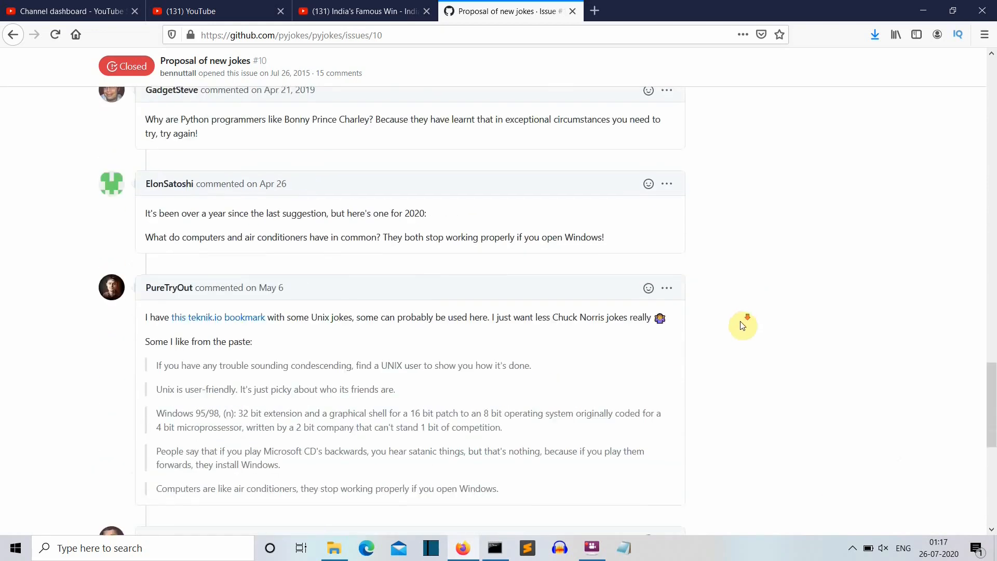
scroll(down, 3)
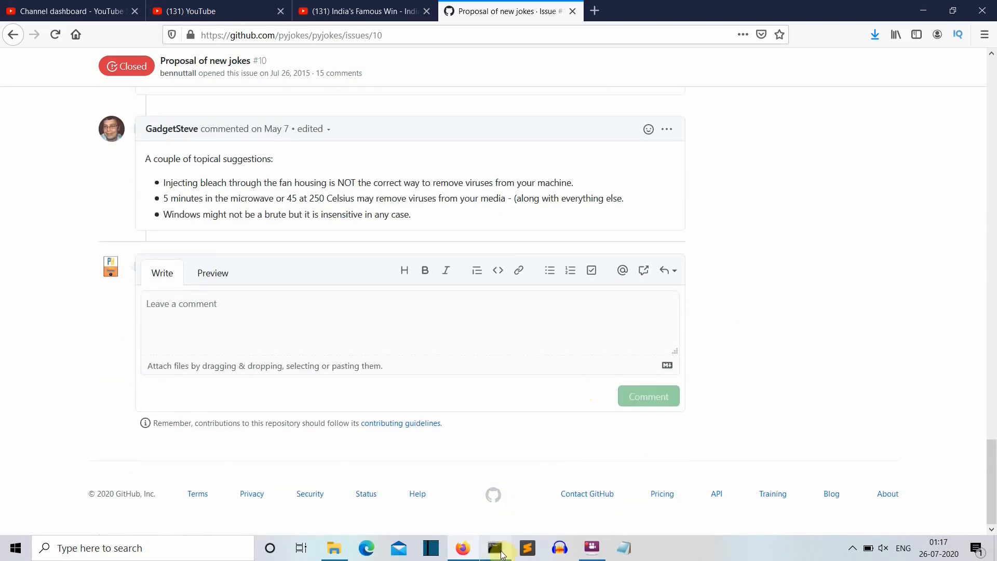
click(493, 548)
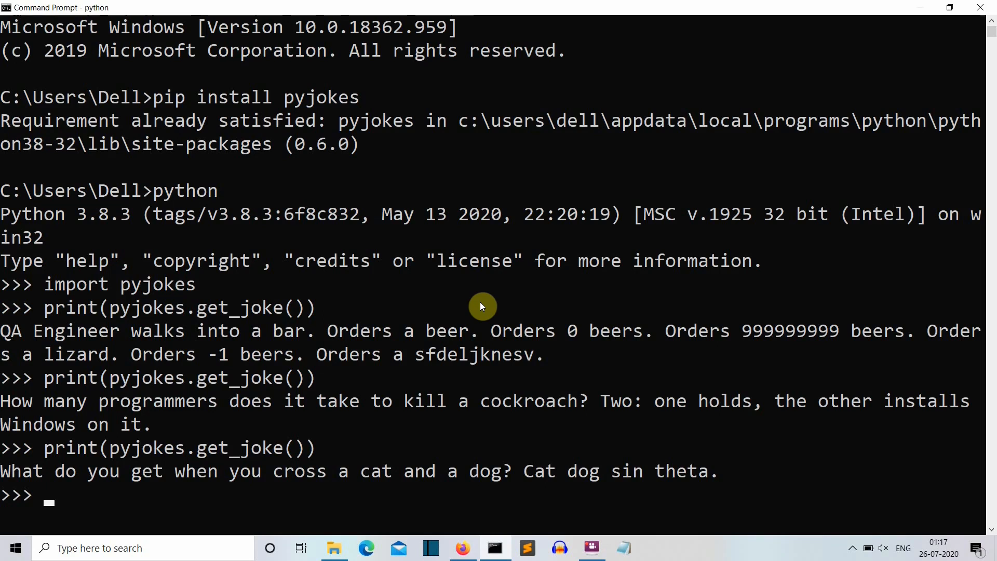